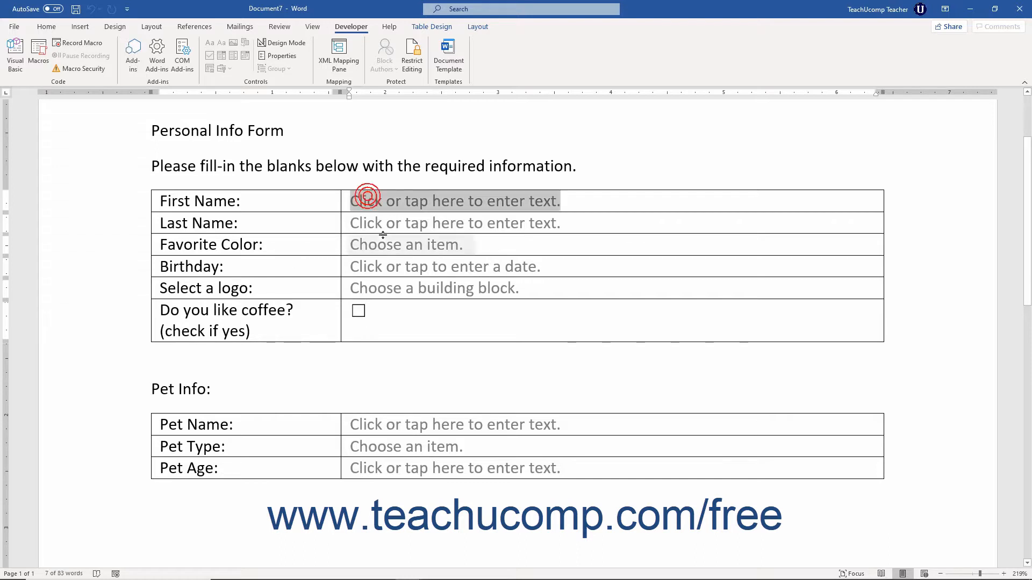
# Try the First Name and Favorite Color fields in the test form
pyautogui.click(405, 244)
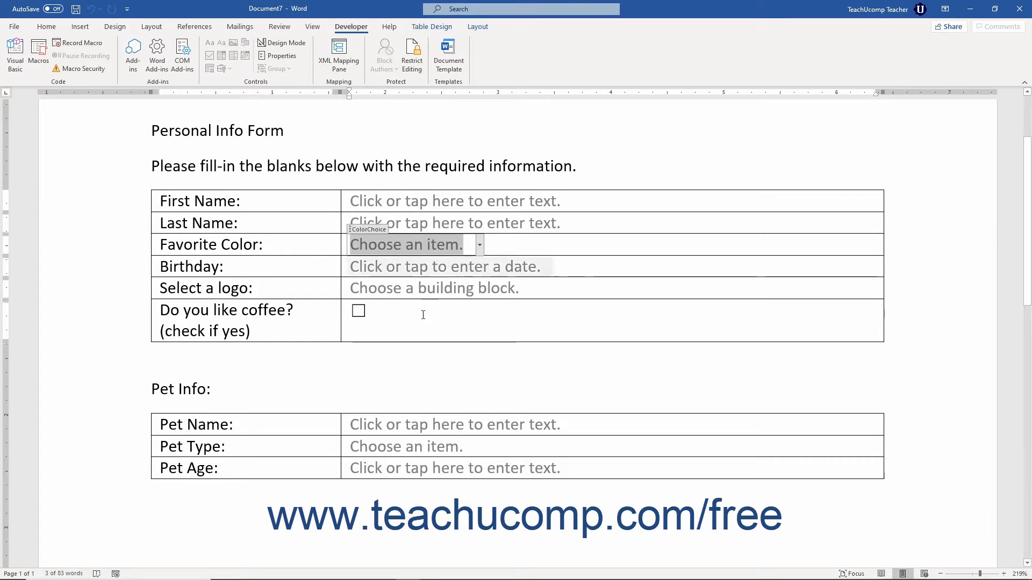
pyautogui.click(454, 424)
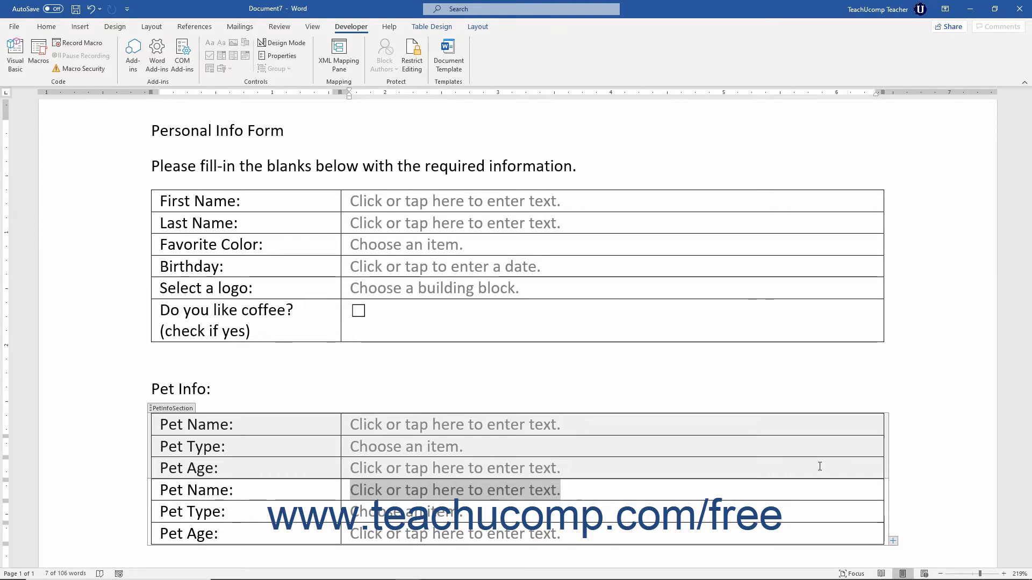
# Close the test document without saving its changes
pyautogui.scroll(-3)
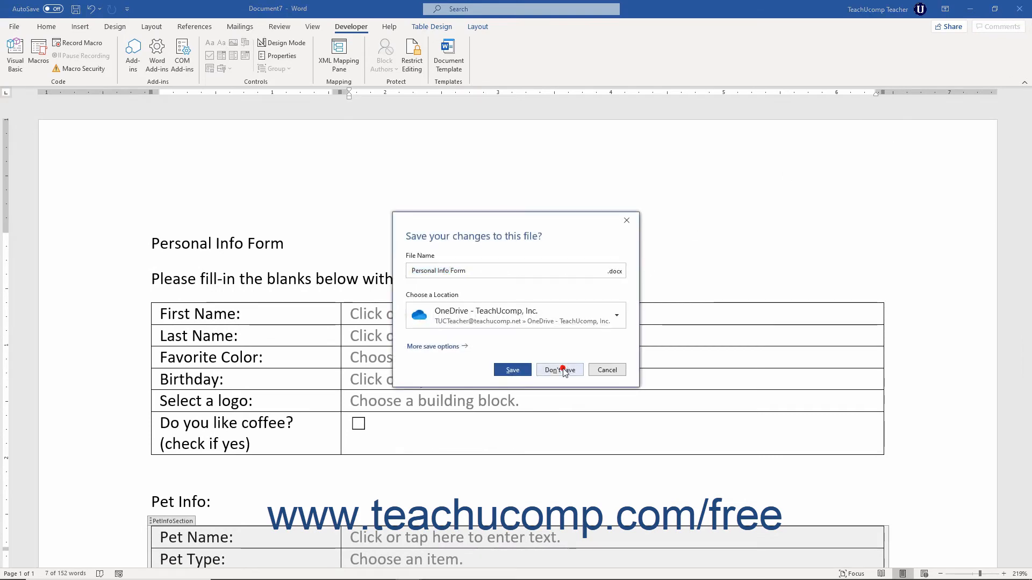
pyautogui.click(559, 369)
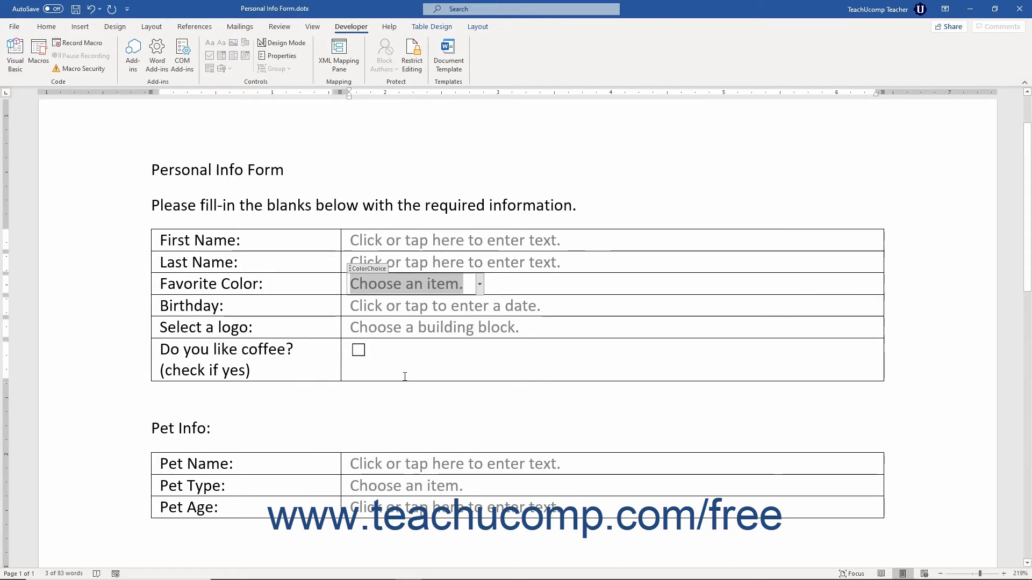
pyautogui.moveTo(288, 313)
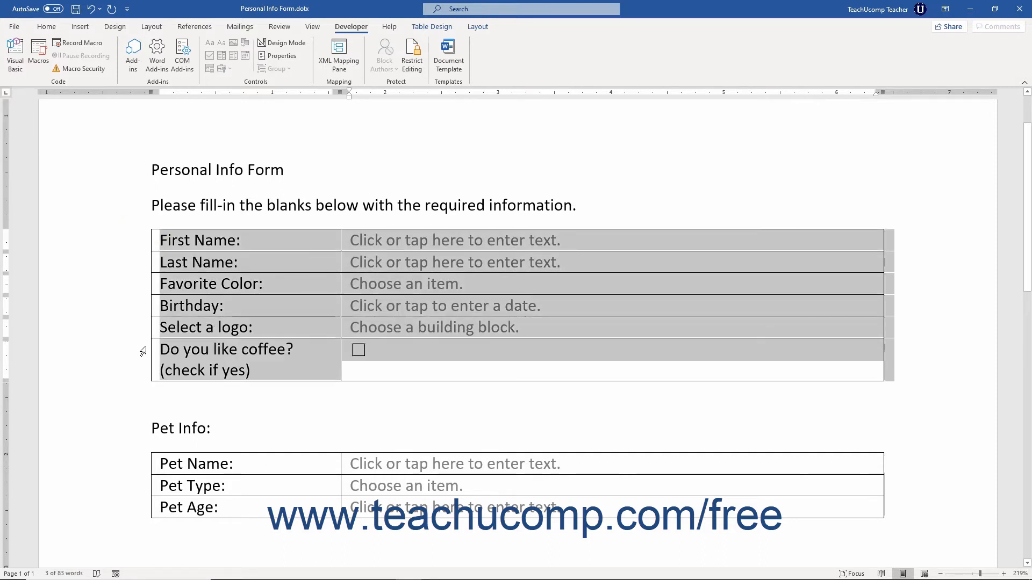
pyautogui.moveTo(209, 68)
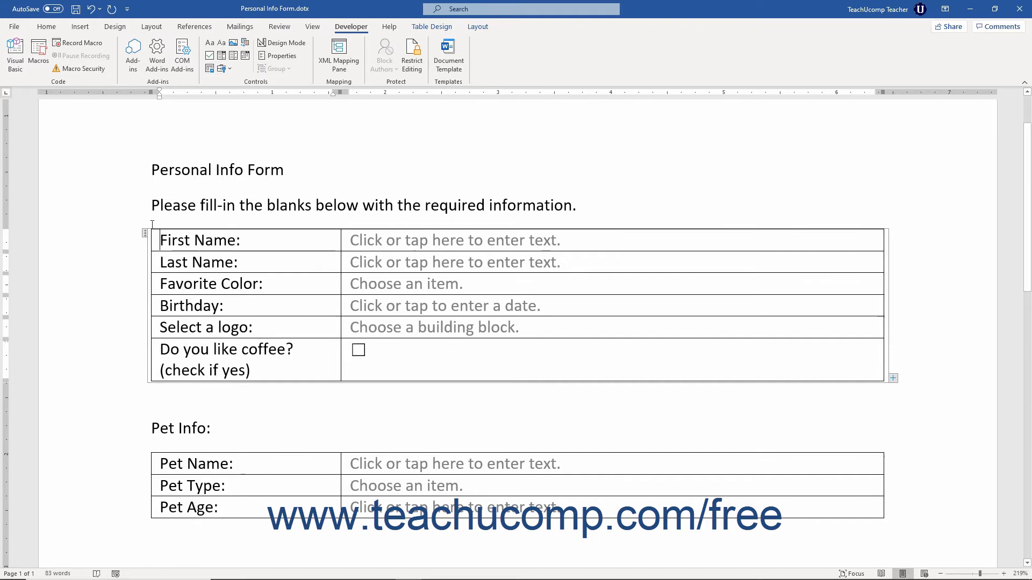
# Give the new repeating section the title NewRepeatingSection in its properties
pyautogui.click(144, 234)
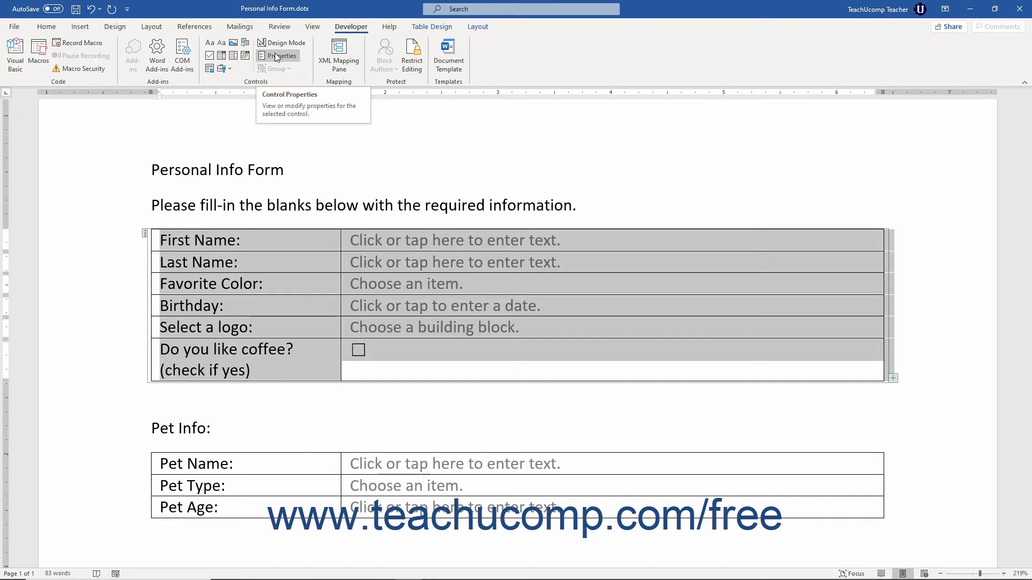
pyautogui.click(279, 55)
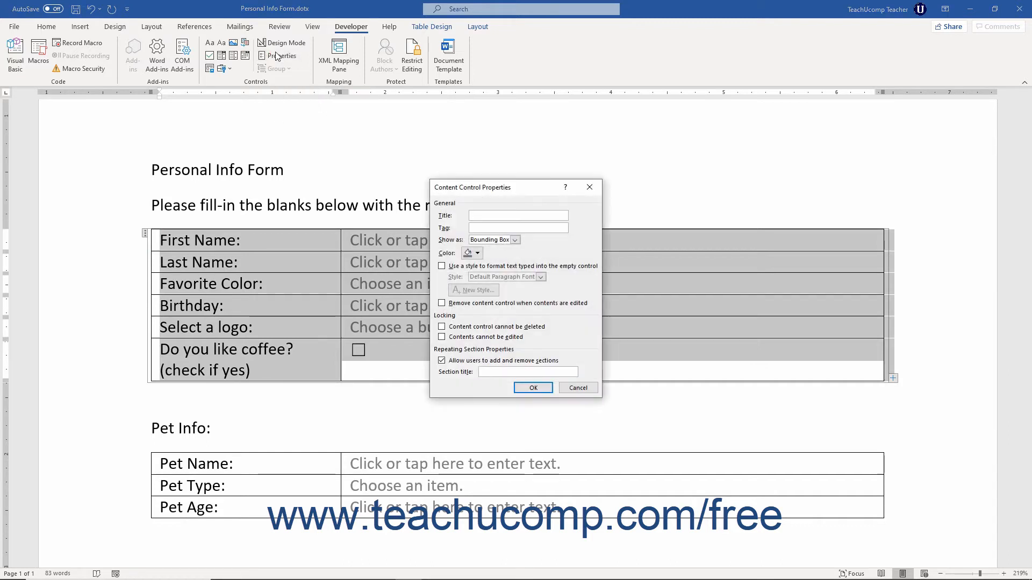
pyautogui.click(517, 215)
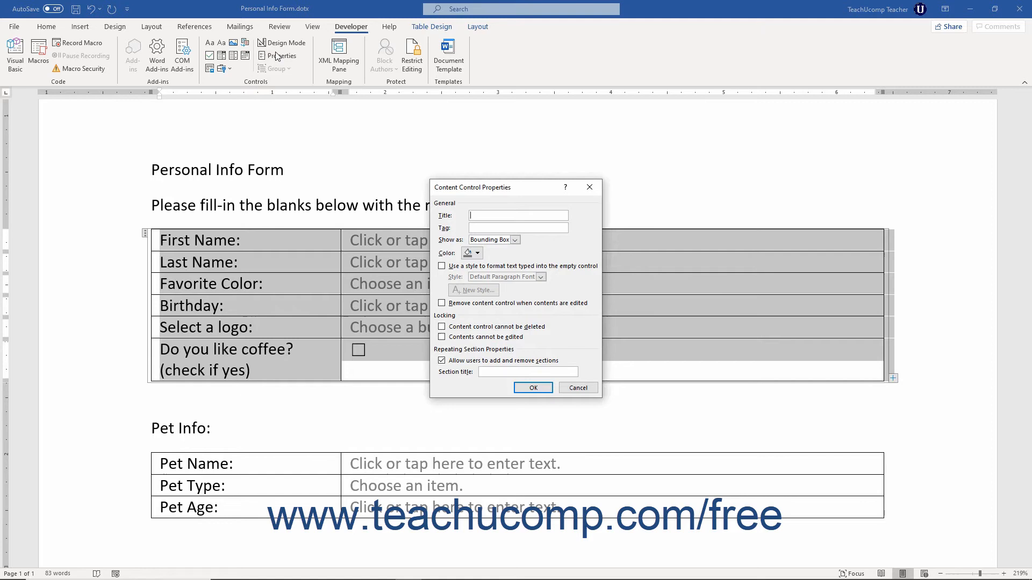
pyautogui.write('NewRepeatingSection')
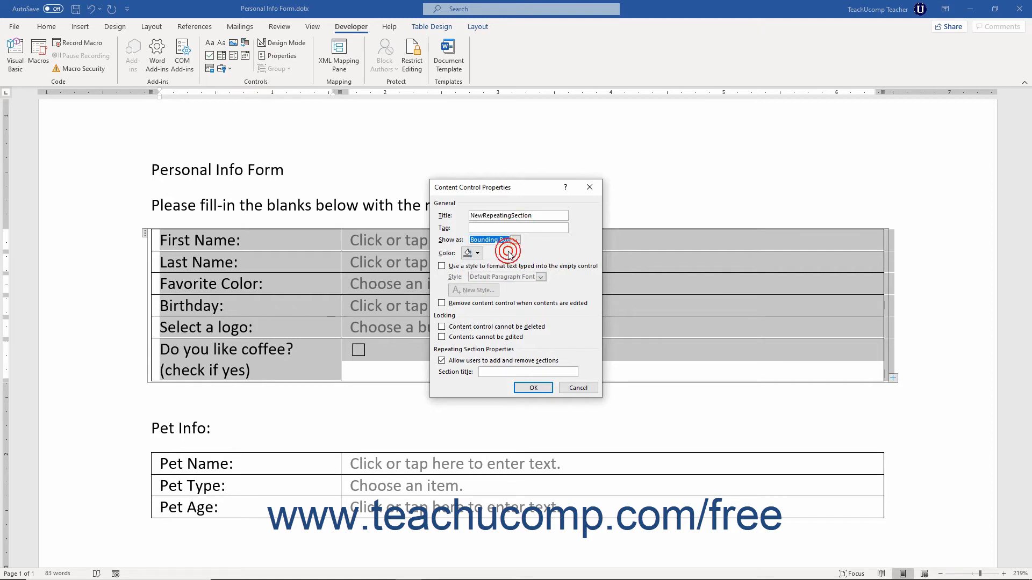
# Protect the section from deletion and set its section title to User Section
pyautogui.click(441, 327)
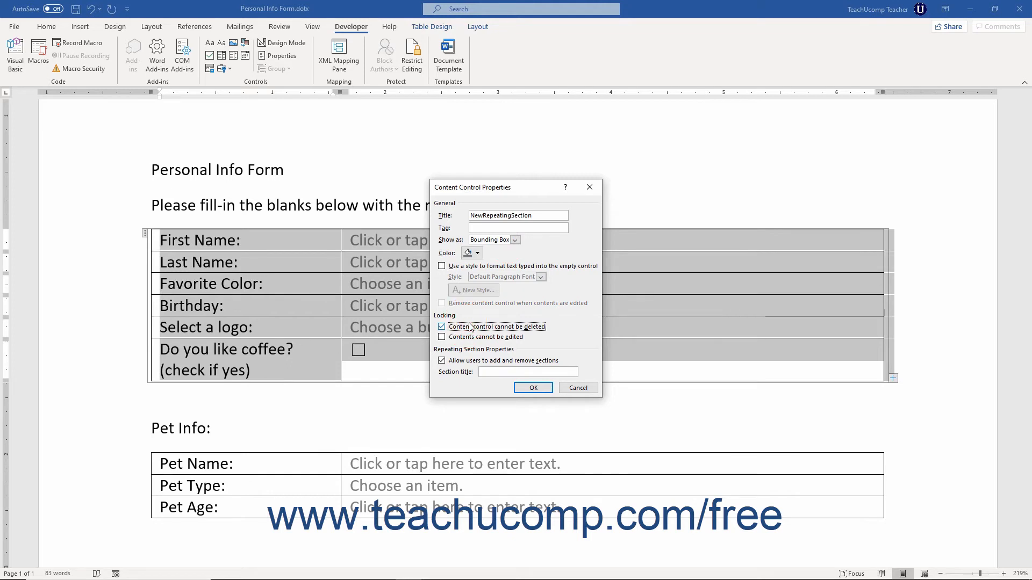
pyautogui.click(441, 326)
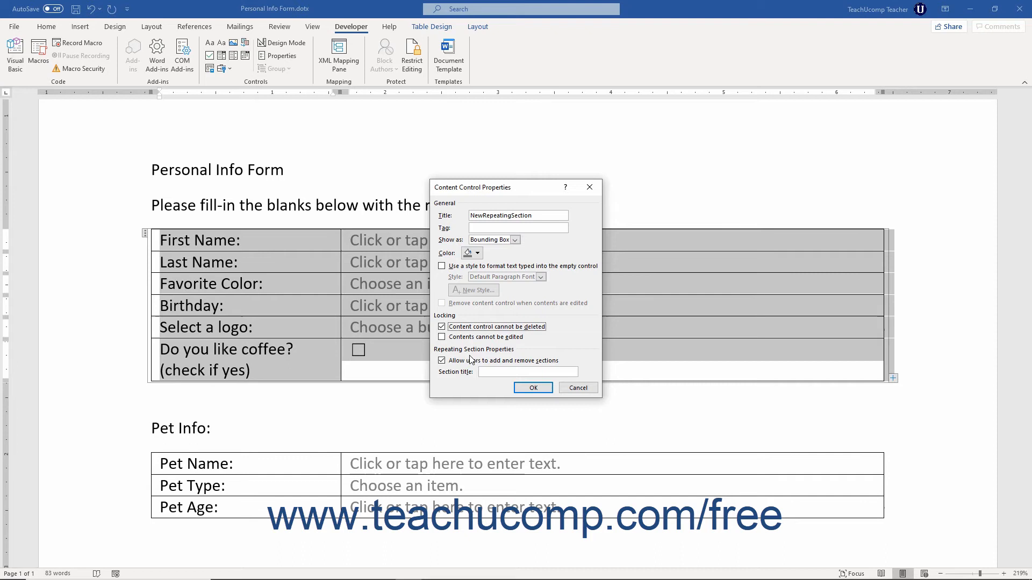
pyautogui.click(441, 361)
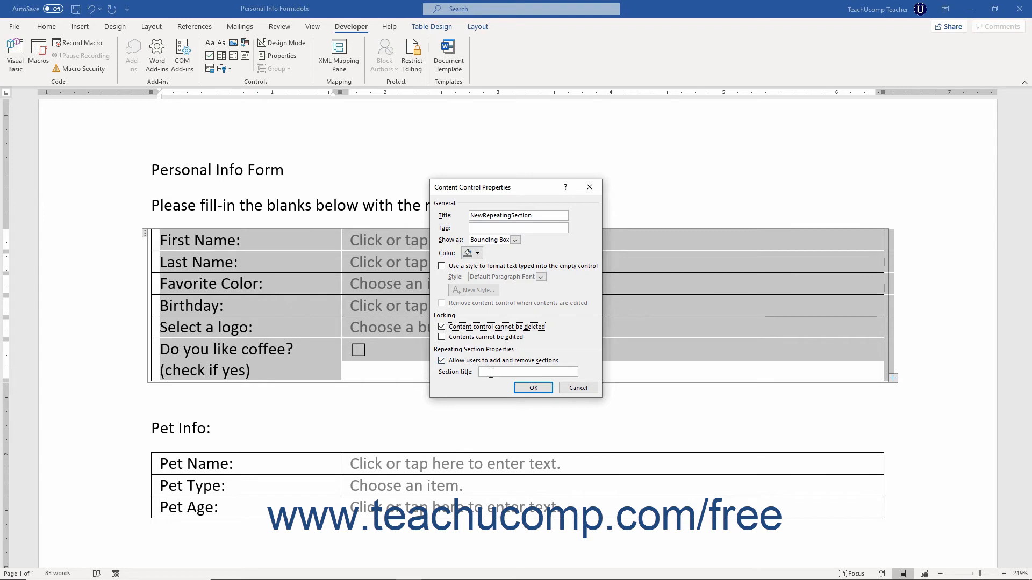
pyautogui.write('User Section')
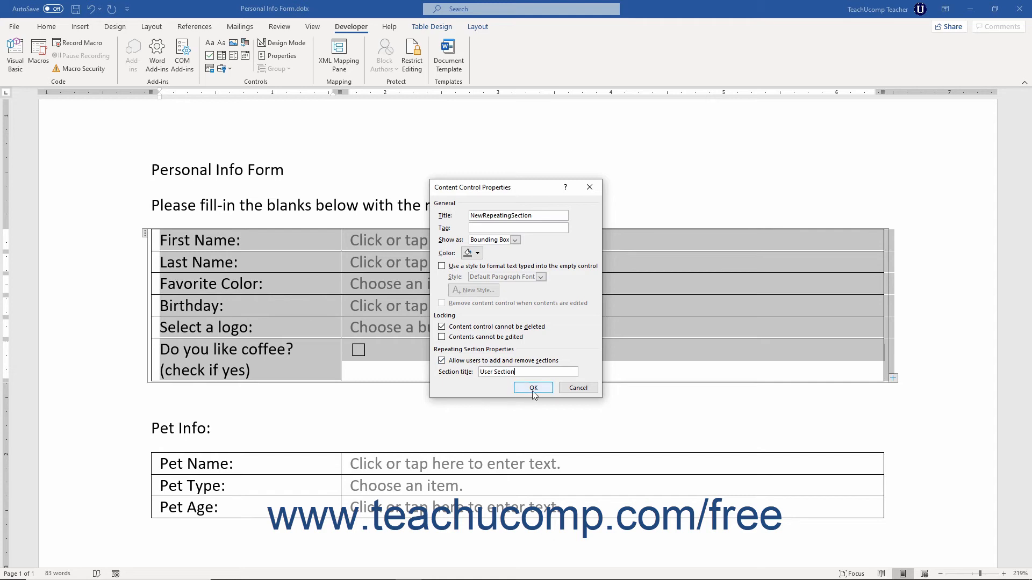
pyautogui.click(532, 388)
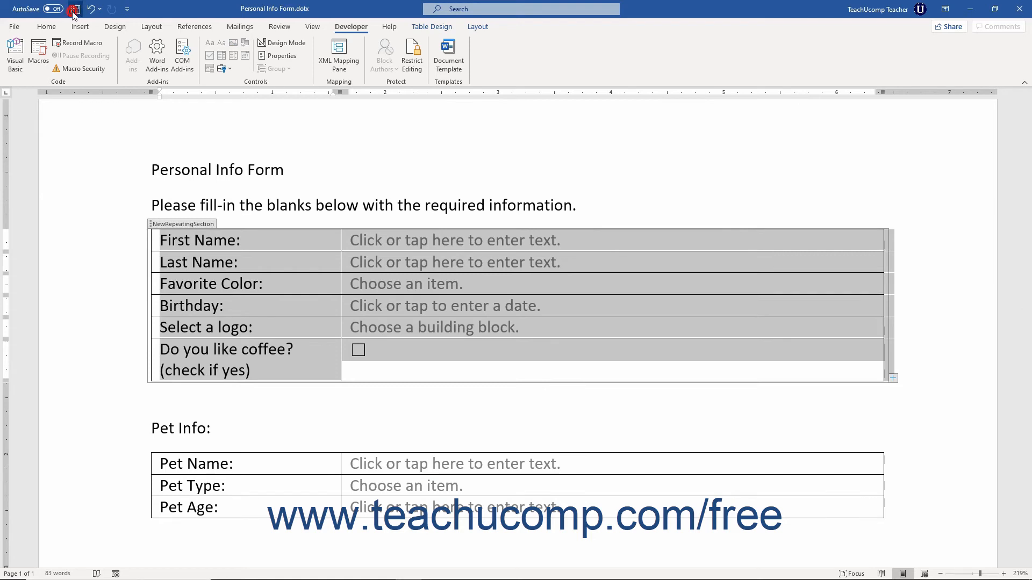
# Save the Personal Info Form template and try the First Name field
pyautogui.click(75, 9)
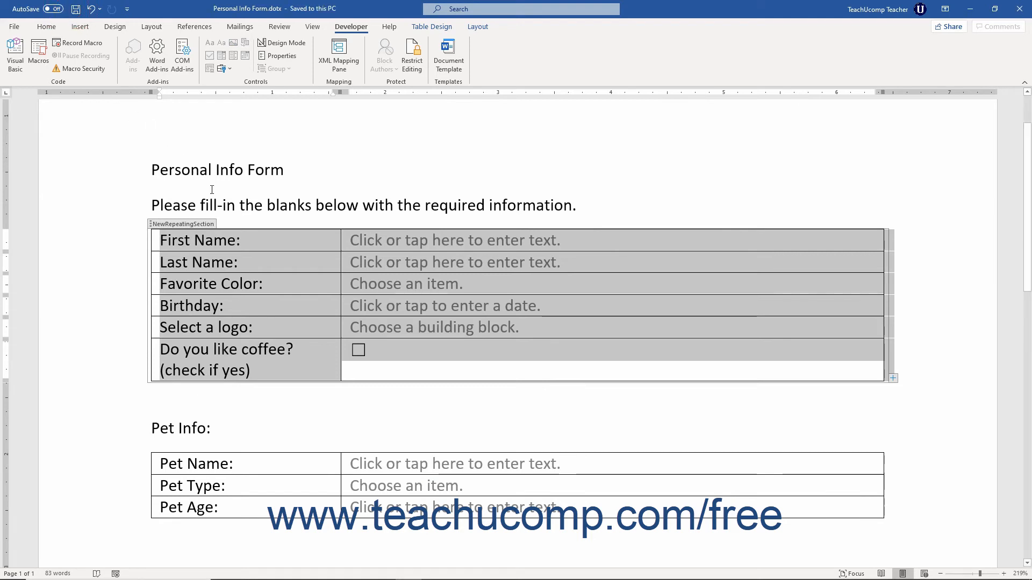
pyautogui.moveTo(244, 236)
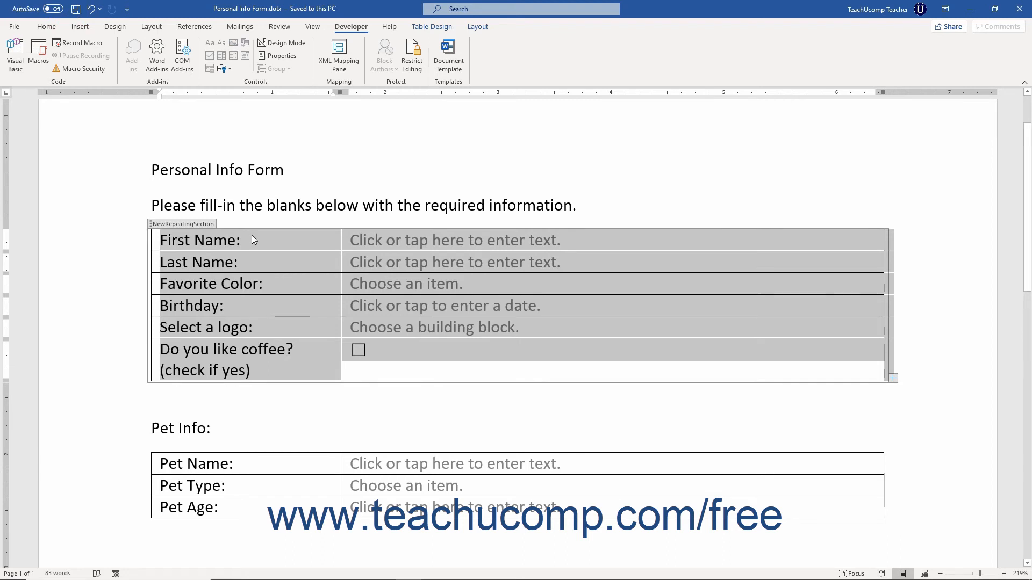
pyautogui.click(289, 240)
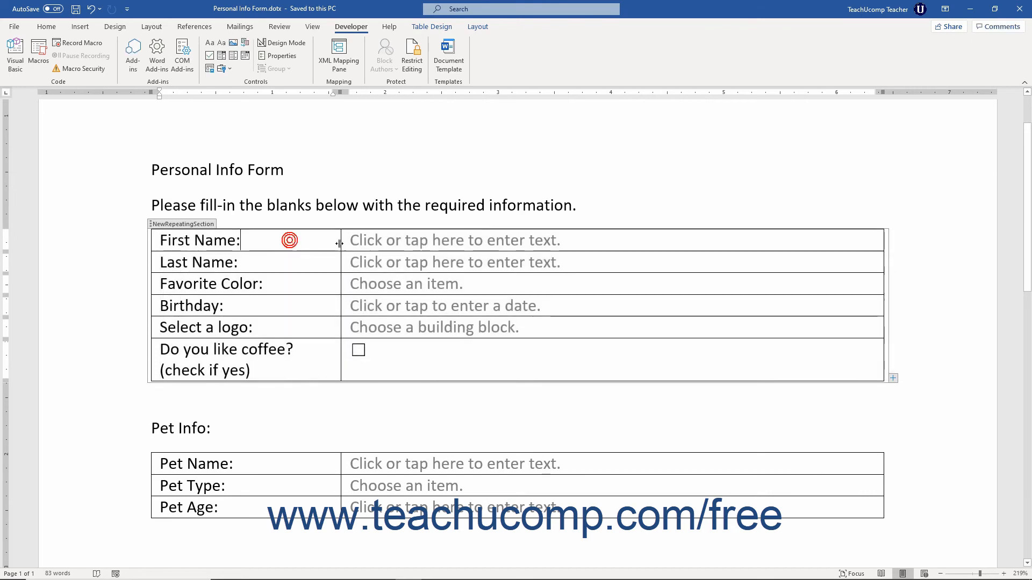
pyautogui.click(454, 239)
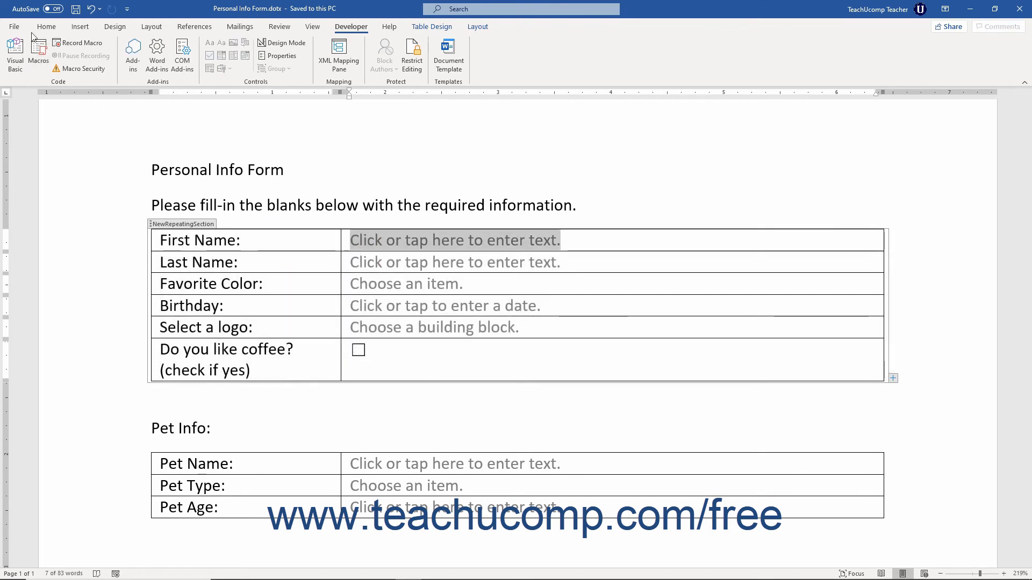
# Create a document from Personal Info Form and add a second copy of the personal info rows
pyautogui.click(13, 26)
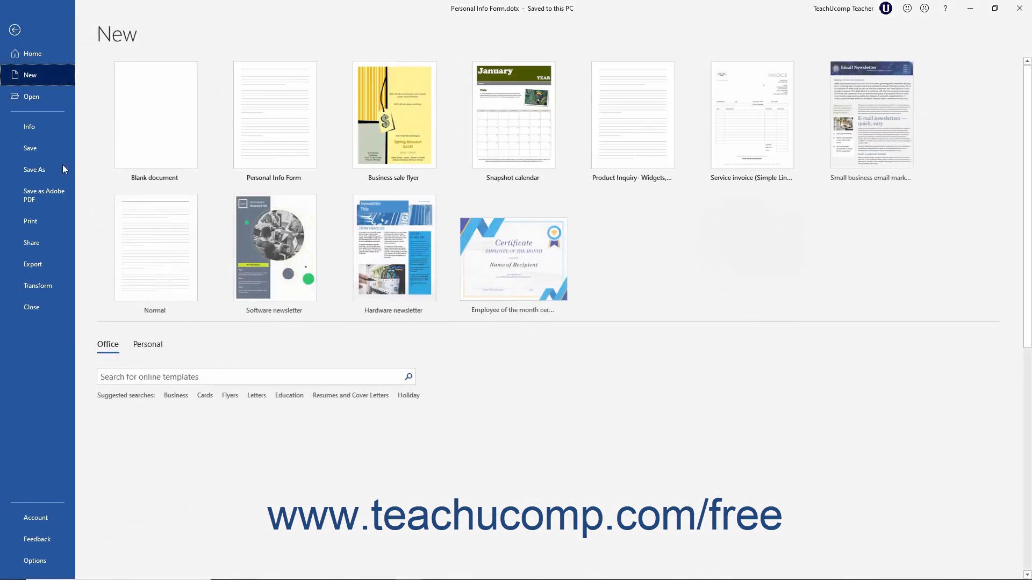
pyautogui.click(147, 344)
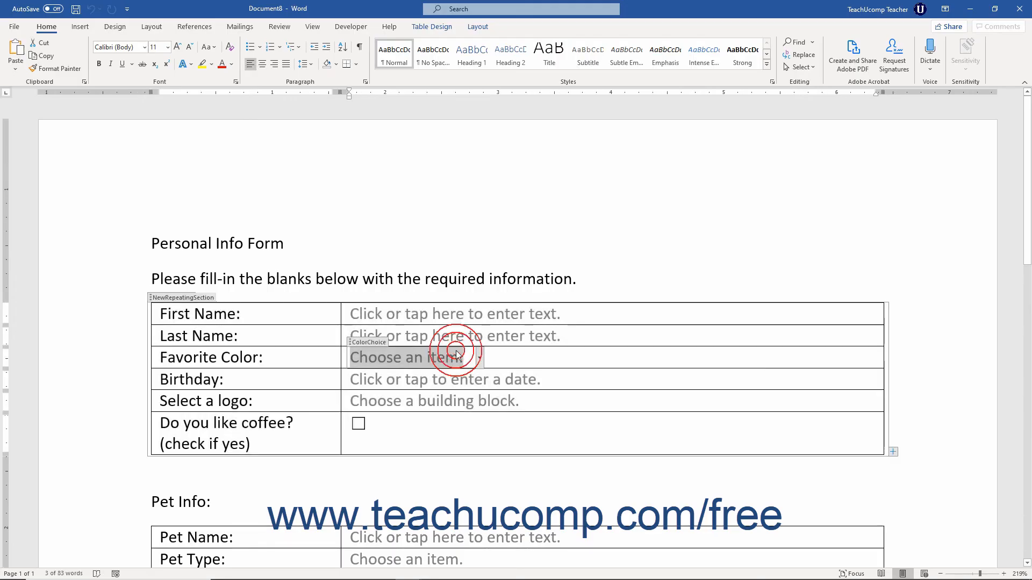
pyautogui.click(454, 357)
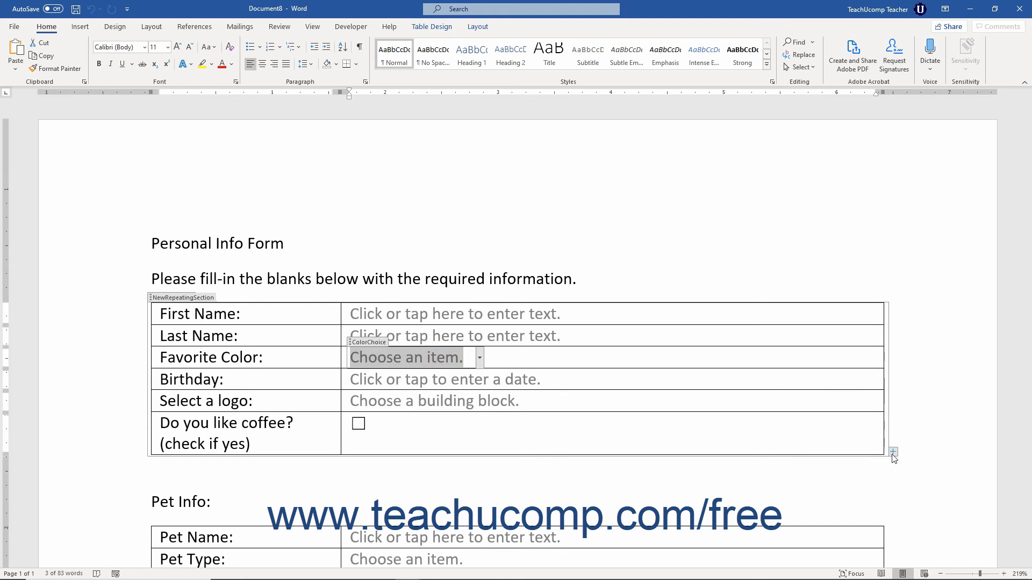
pyautogui.click(892, 453)
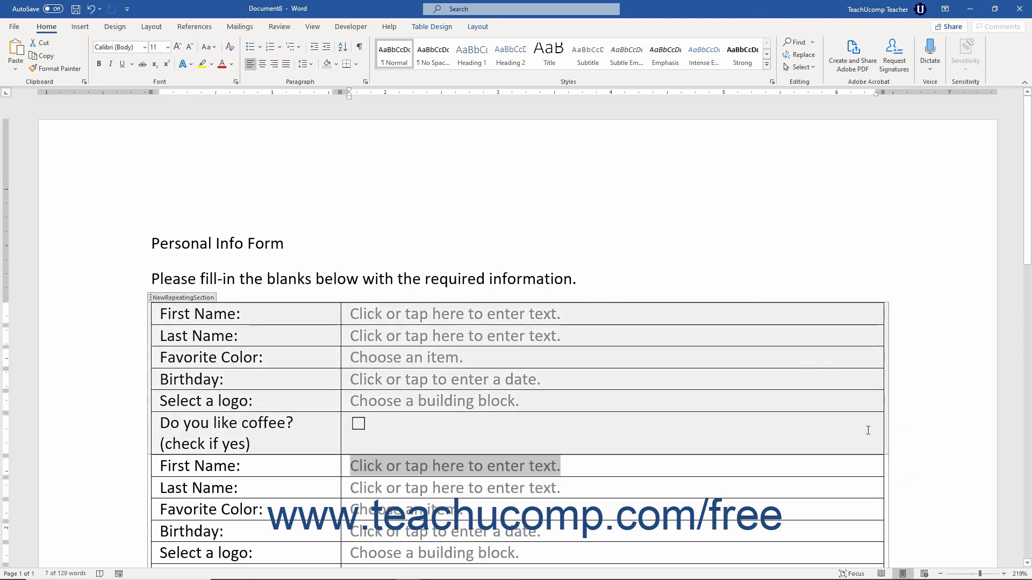
pyautogui.scroll(-3)
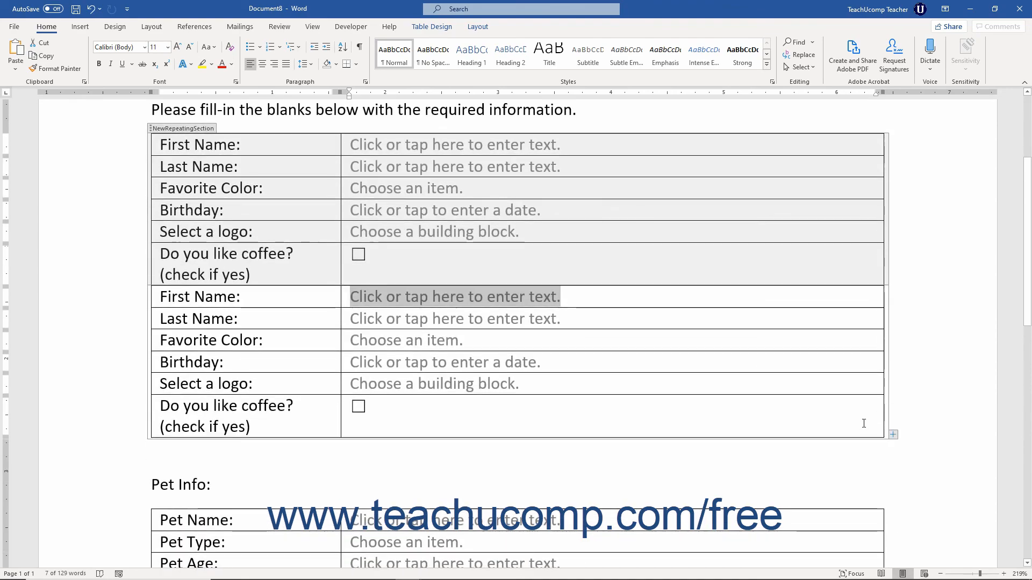